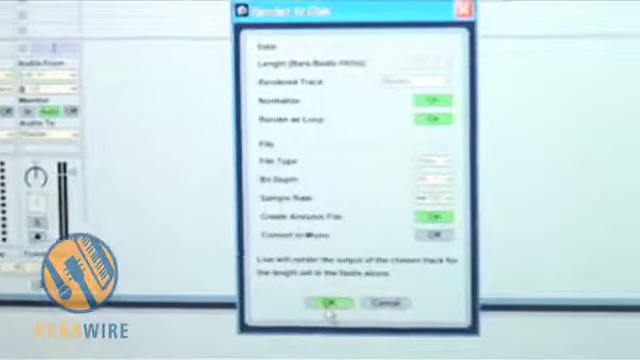
- Confirm the Render to Disk settings with OK to reach the save-location dialog
{"action": "left_click", "coordinate": [325, 302]}
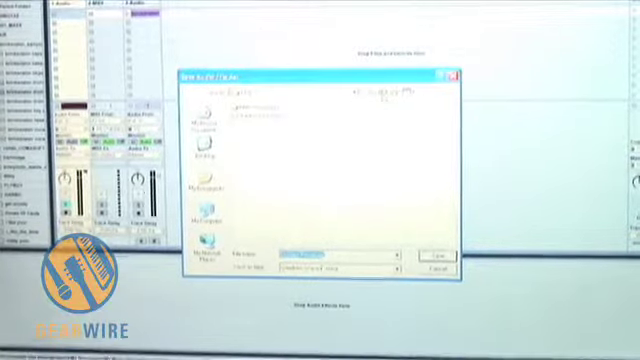